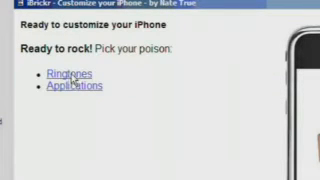
Step: Go to the Ringtones section and start uploading a ringtone from the Documents folder
{"action": "left_click", "coordinate": [60, 72]}
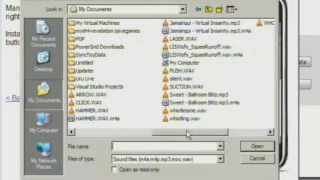
Step: Confirm the chosen audio file so it uploads and appears in the iPhone's ringtone list
{"action": "left_click", "coordinate": [268, 150]}
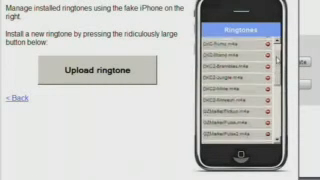
{"action": "scroll", "scroll_direction": "down", "scroll_amount": 3}
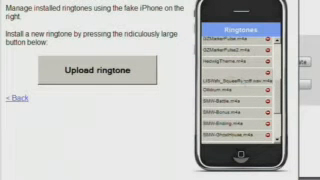